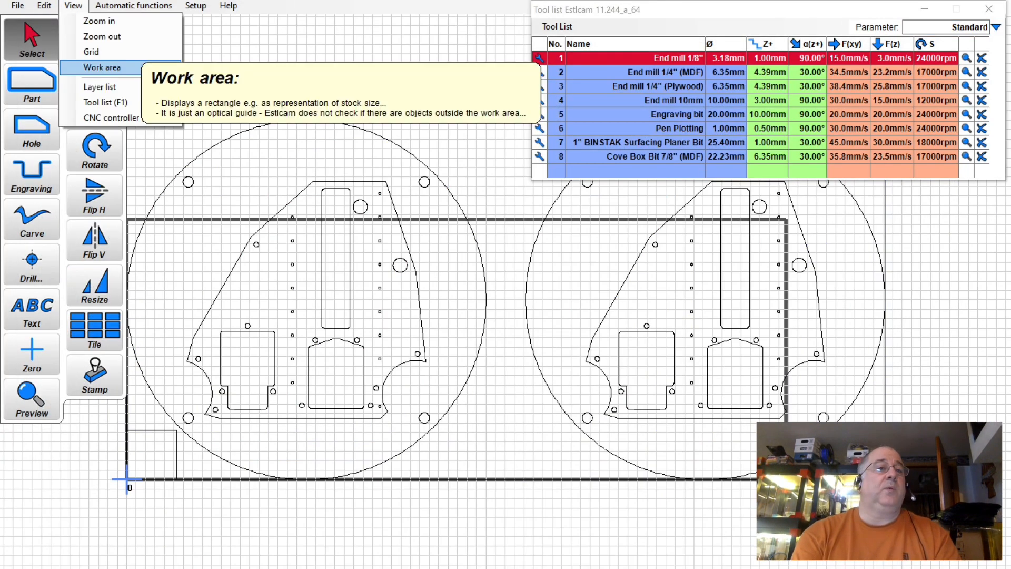
- Show the stock area and assign contour toolpaths to the plates at 19.50 mm depth with 3.50 mm holding tabs
click(102, 68)
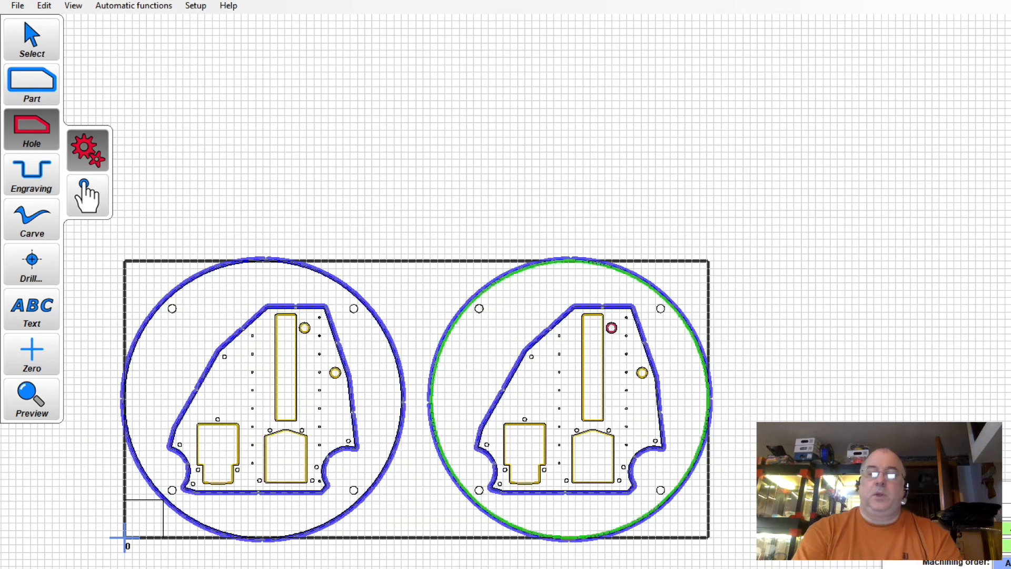
click(570, 401)
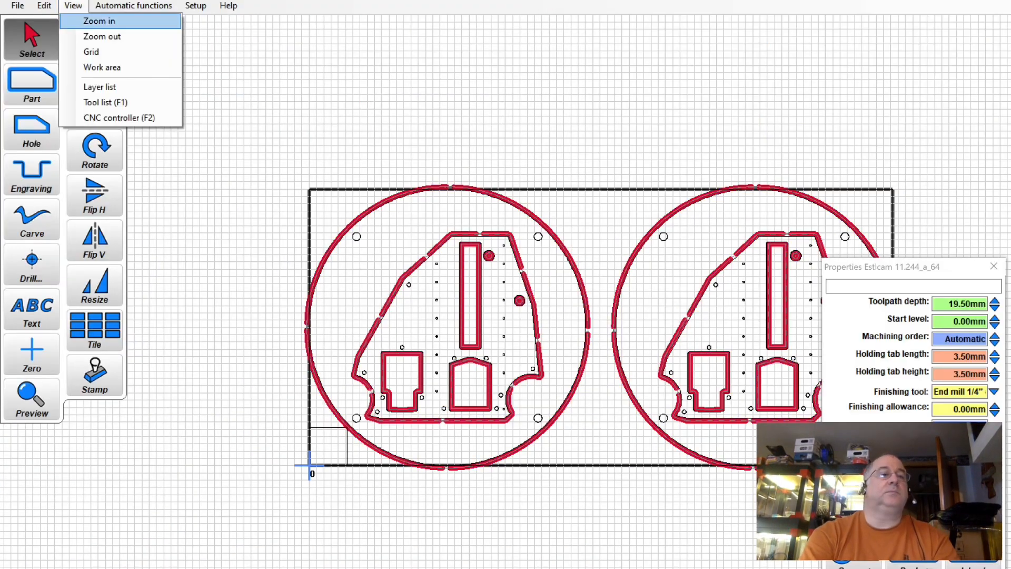
- Run the machining preview of both plates' profile cuts, estimated at about 32 minutes
click(32, 397)
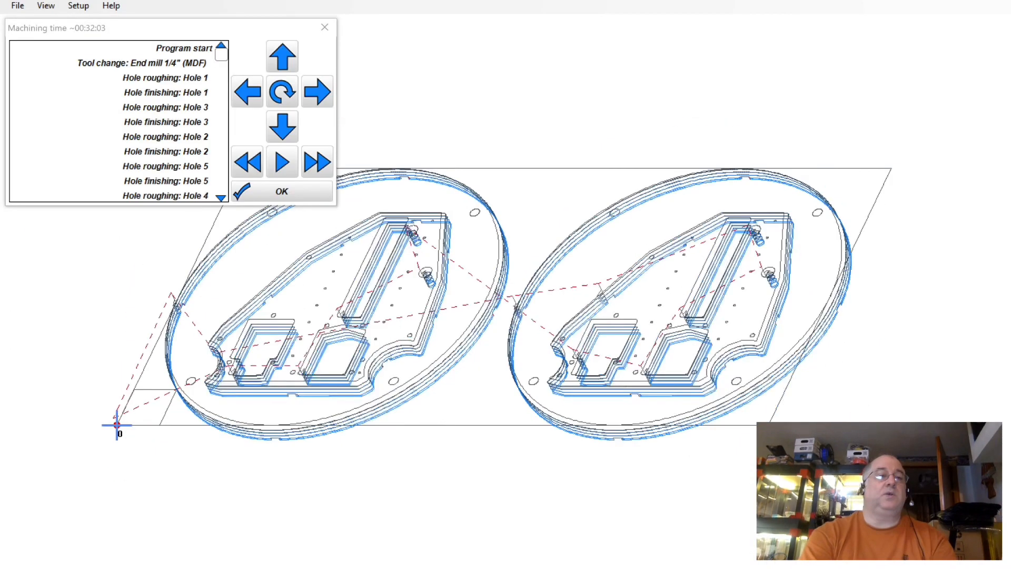
click(281, 161)
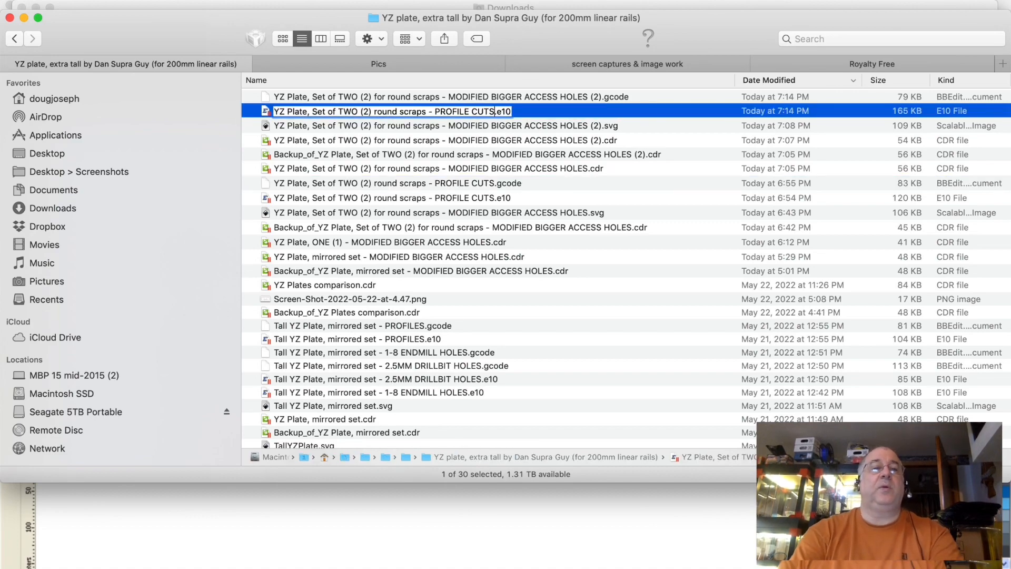
- Show the YZ plate folder listing the saved PROFILE CUTS project and g-code
click(256, 80)
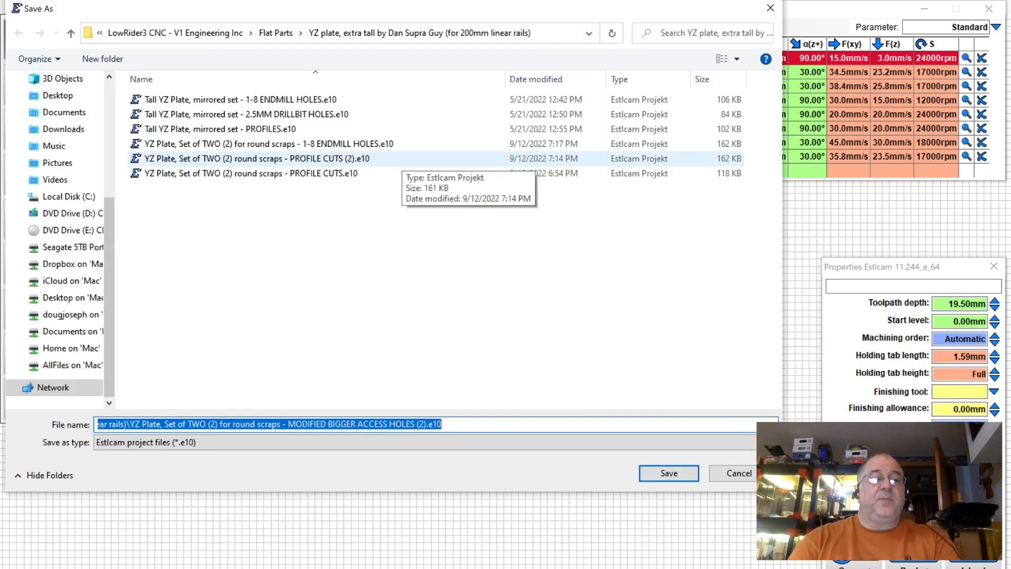
- Save the plate project into the YZ plate folder beside the profile cuts projects
click(668, 473)
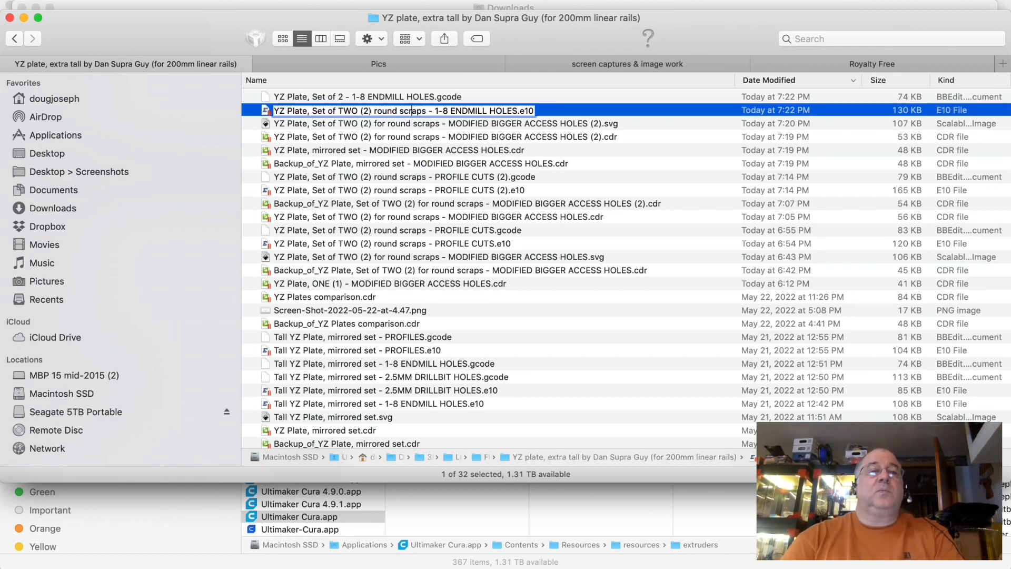
- Confirm the new 1-8 ENDMILL HOLES .e10 and .gcode files appear in the folder
click(396, 189)
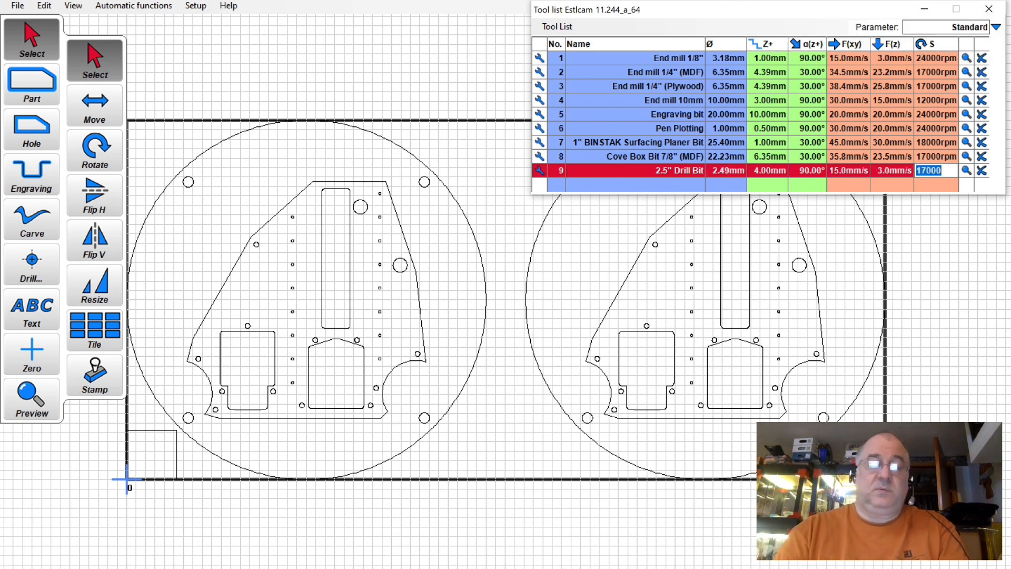
- Set the drill bit diameter to 2.25 mm and select tool 9, the 2.5" Drill Bit, for the plate holes
click(379, 192)
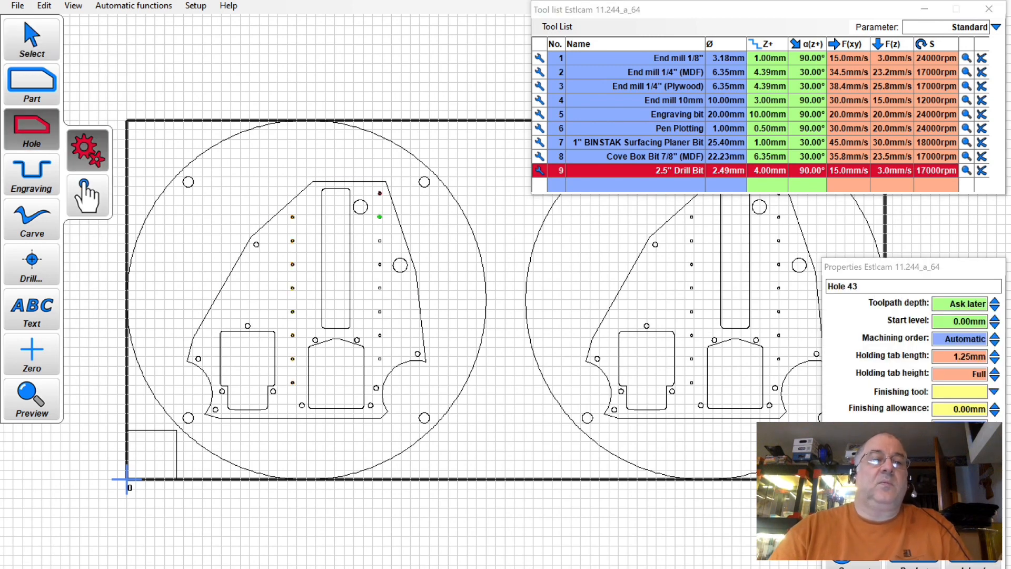
click(988, 9)
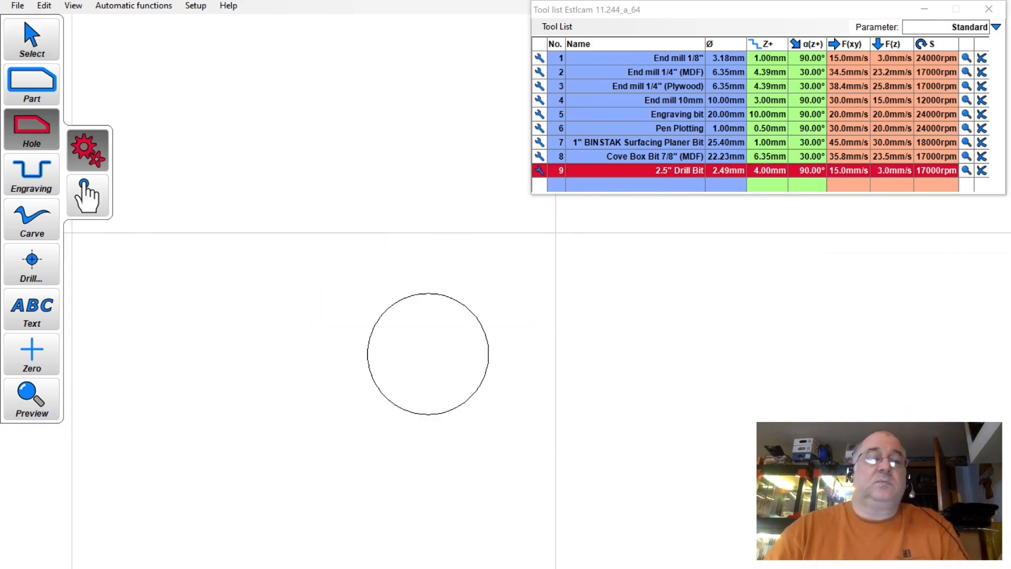
text(2.25)
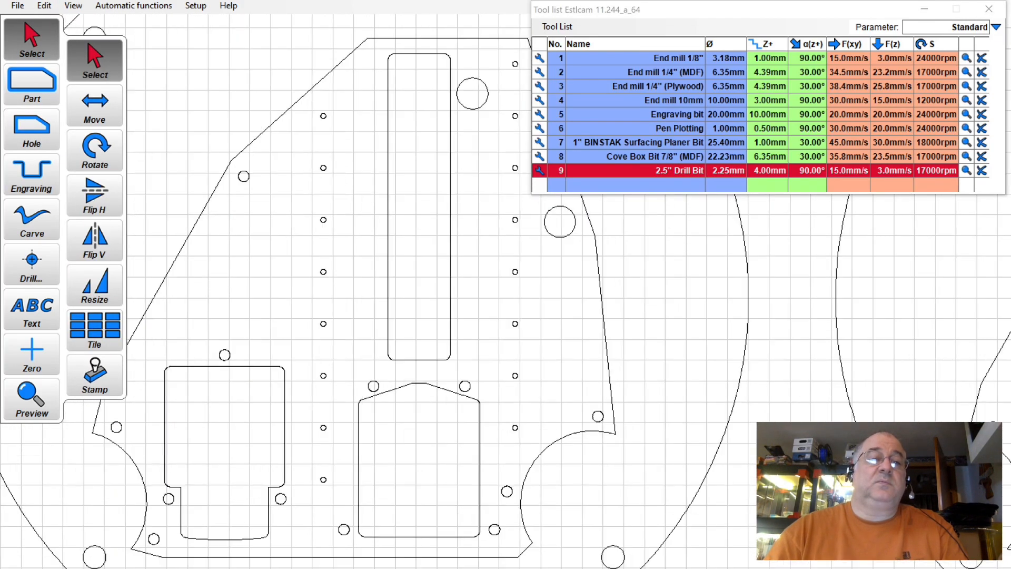
click(31, 128)
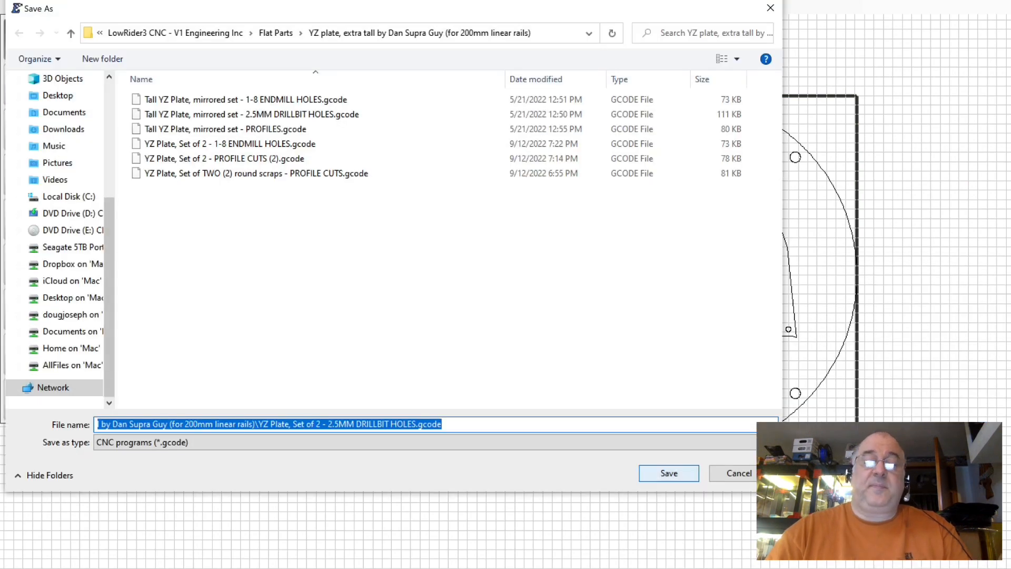
- Save 'YZ Plate, Set of 2 - 2.5MM DRILLBIT HOLES.gcode' and preview the roughly five-minute drilling run
click(668, 472)
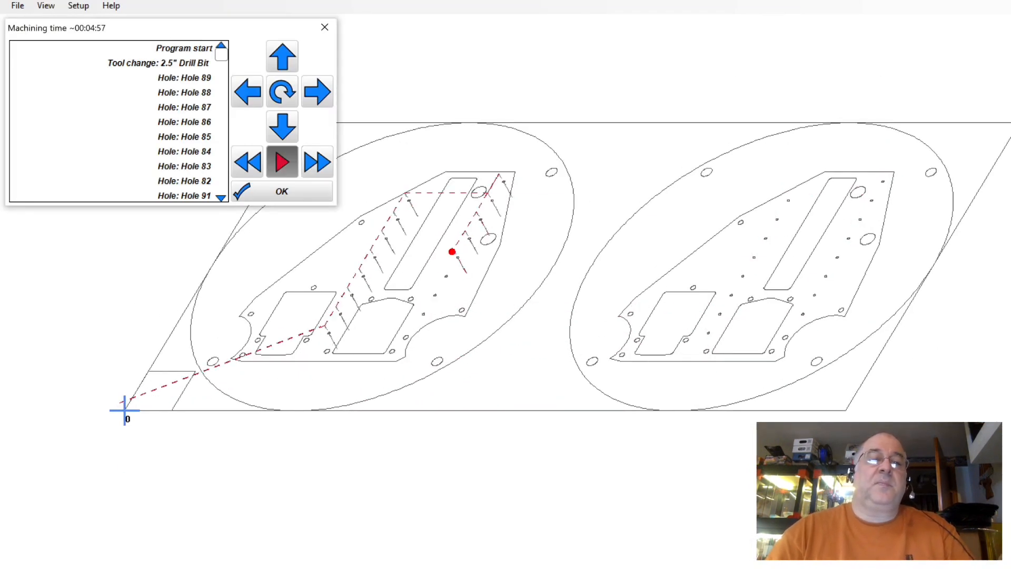
click(282, 162)
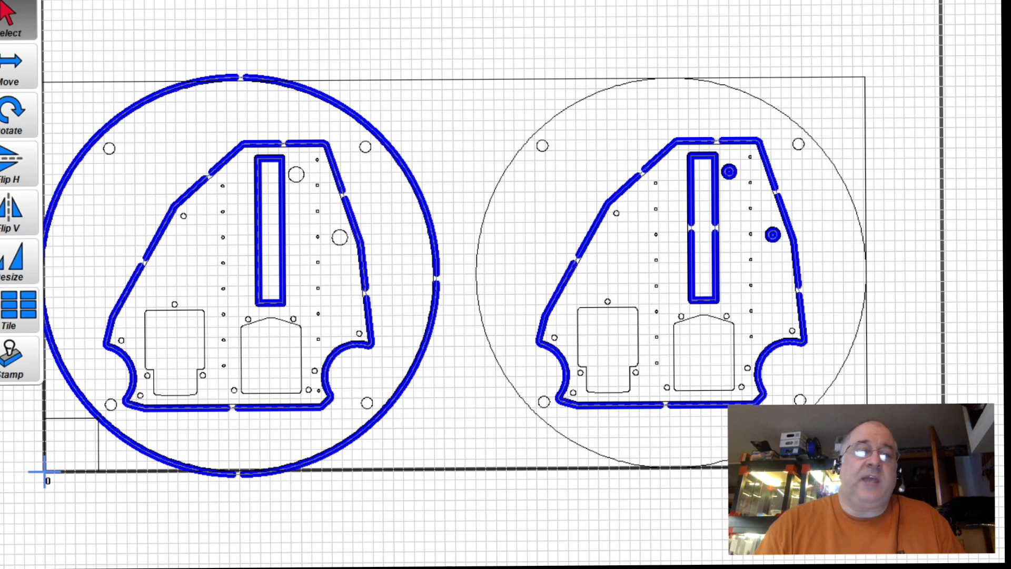
click(267, 225)
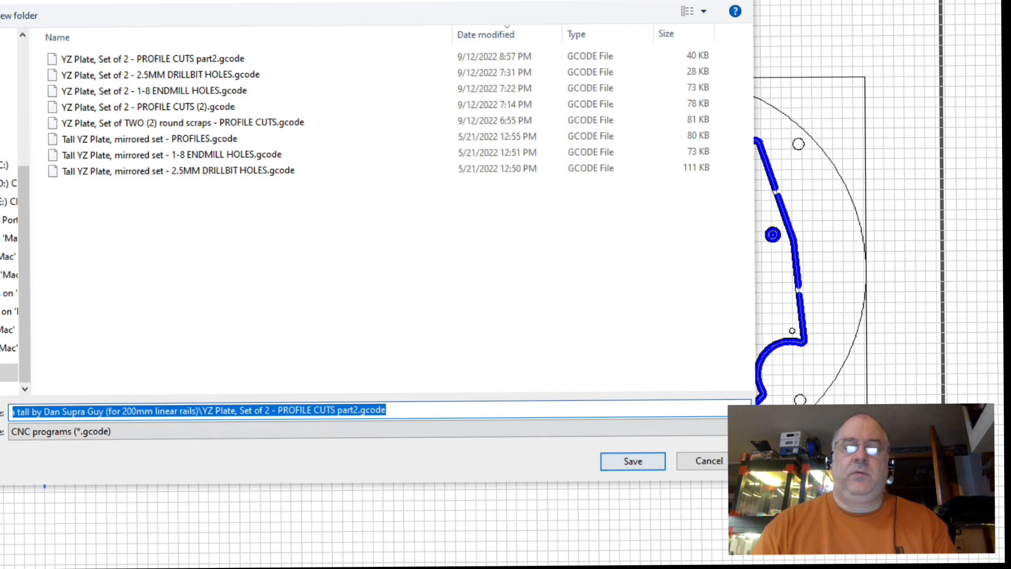
- Save the rescue re-cut as 'YZ Plate, Set of 2 - PROFILE CUTS part2.gcode'
click(631, 460)
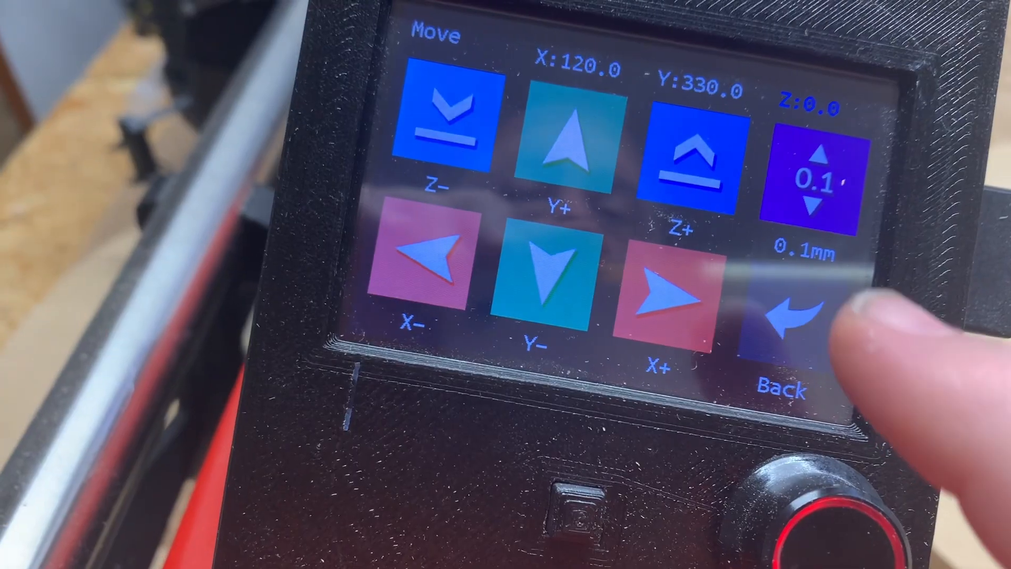
- Leave the jog screen, choose the SD card and decline resuming the earlier job to reach the YZ Plate file list
click(793, 316)
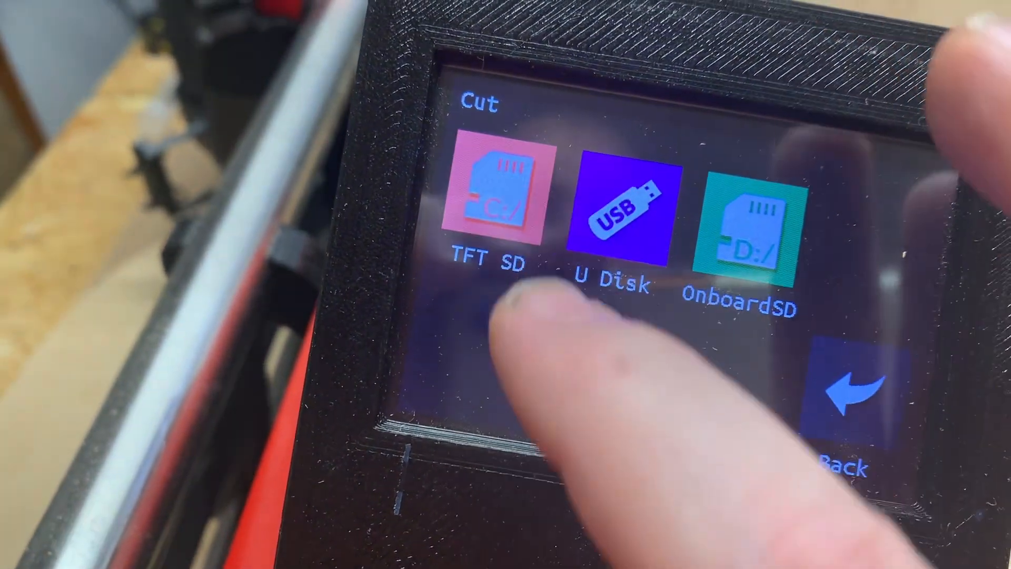
click(503, 200)
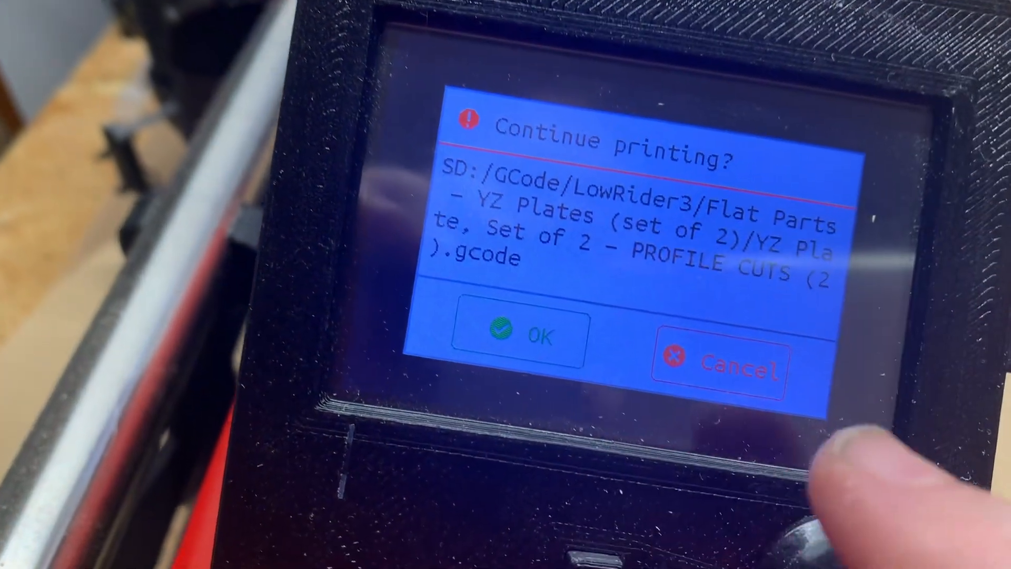
click(735, 368)
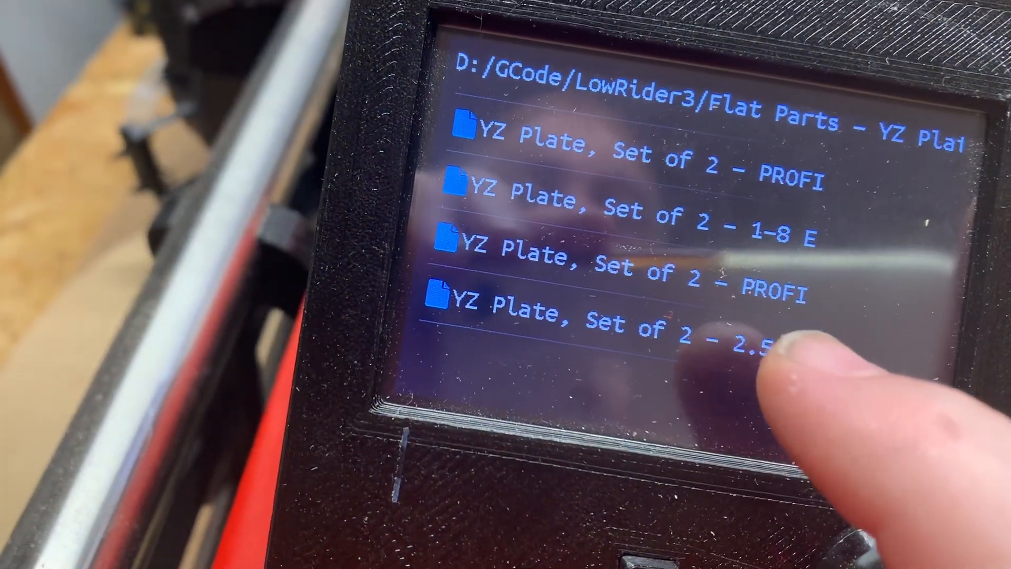